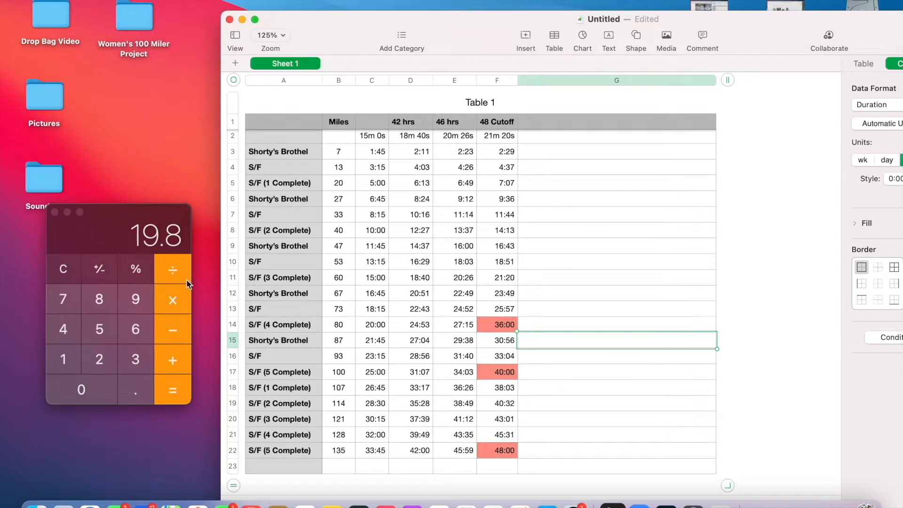
pyautogui.moveTo(291, 225)
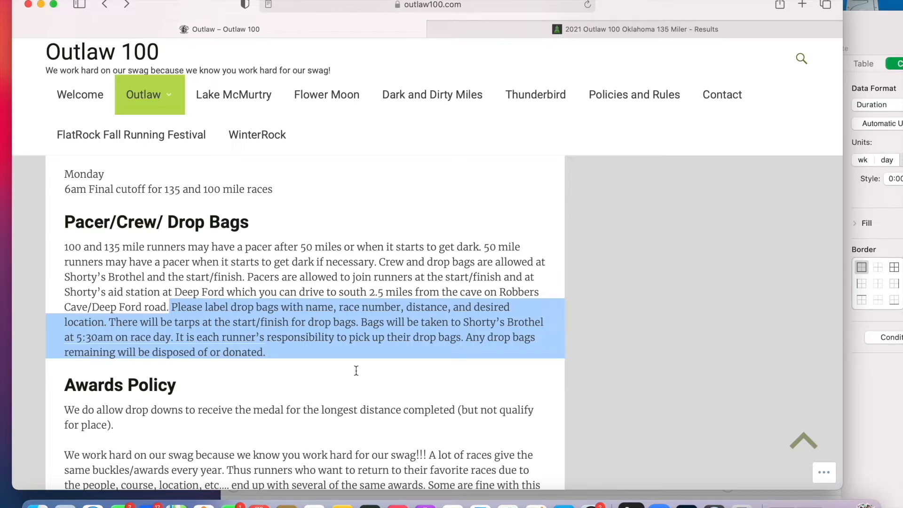
pyautogui.moveTo(186, 339)
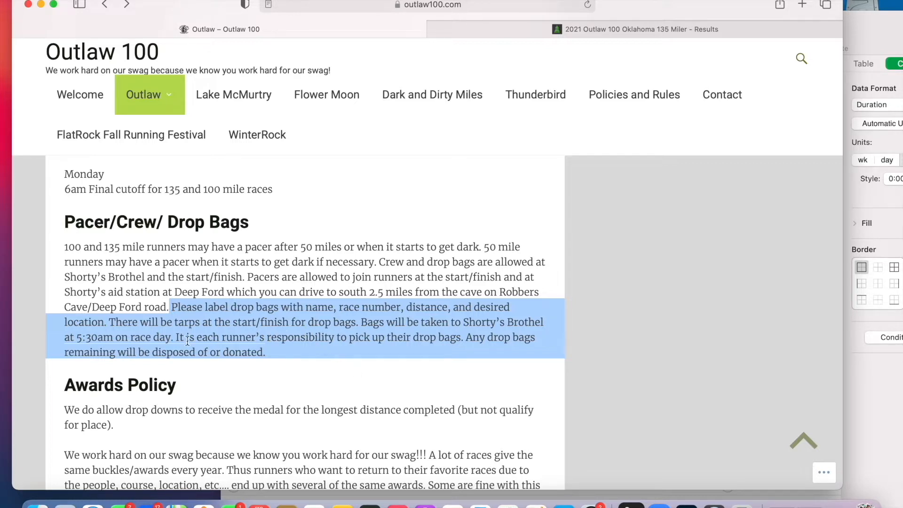
# Reselect text in the drop bag paragraph of the Outlaw 100 pacer/crew rules
pyautogui.click(235, 321)
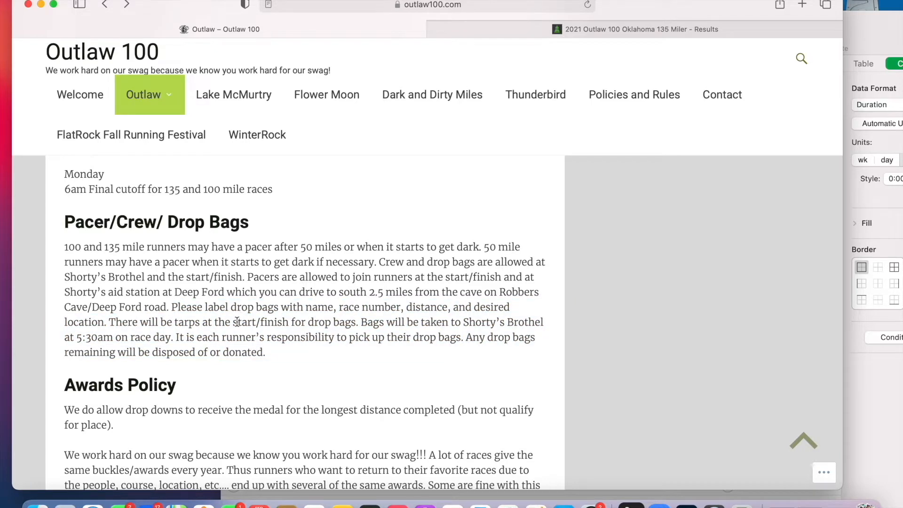
pyautogui.doubleClick(262, 322)
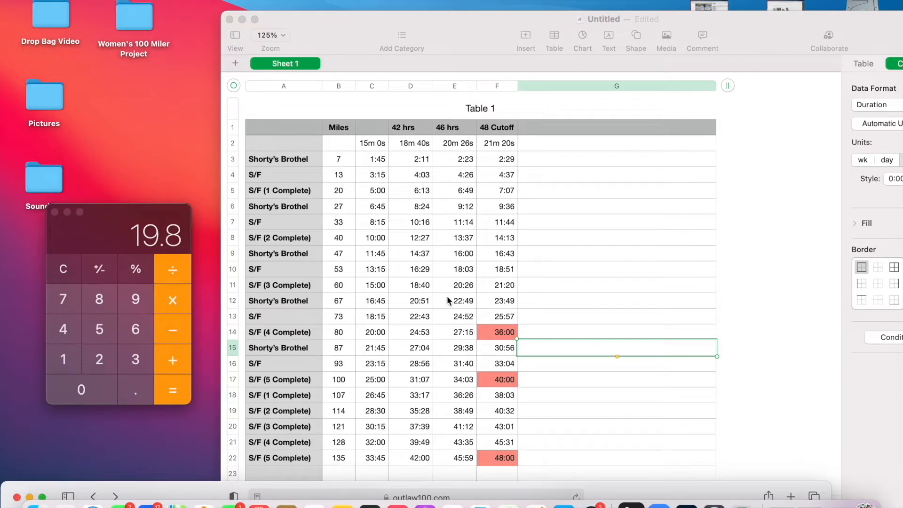
pyautogui.moveTo(380, 249)
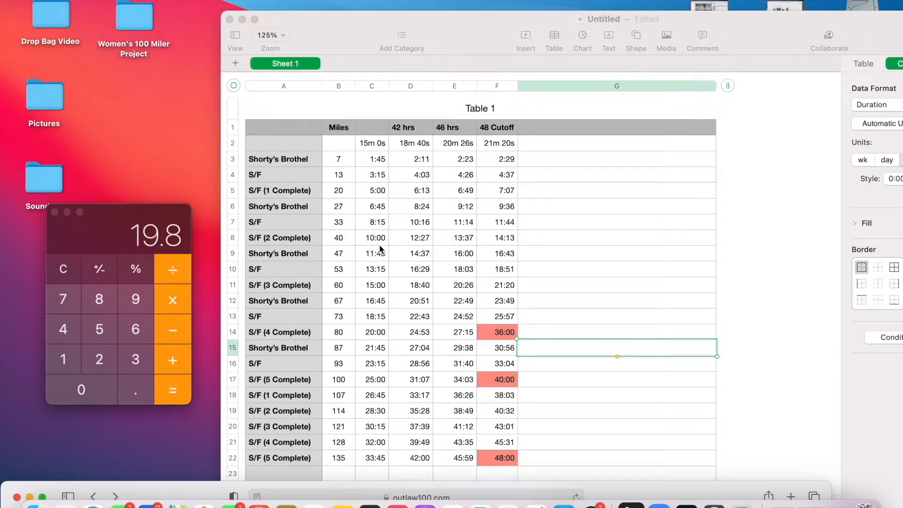
pyautogui.moveTo(303, 190)
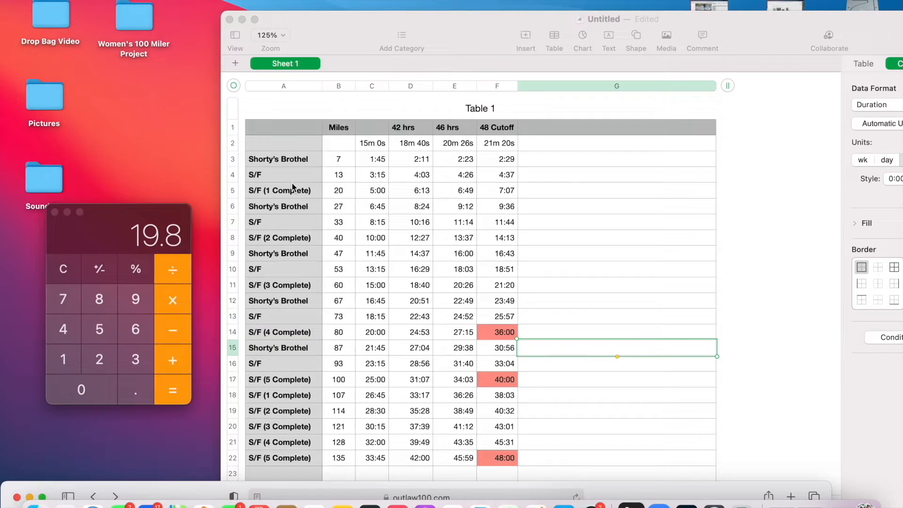
# Click cell A3 to start selecting the aid-station names in column A
pyautogui.click(283, 159)
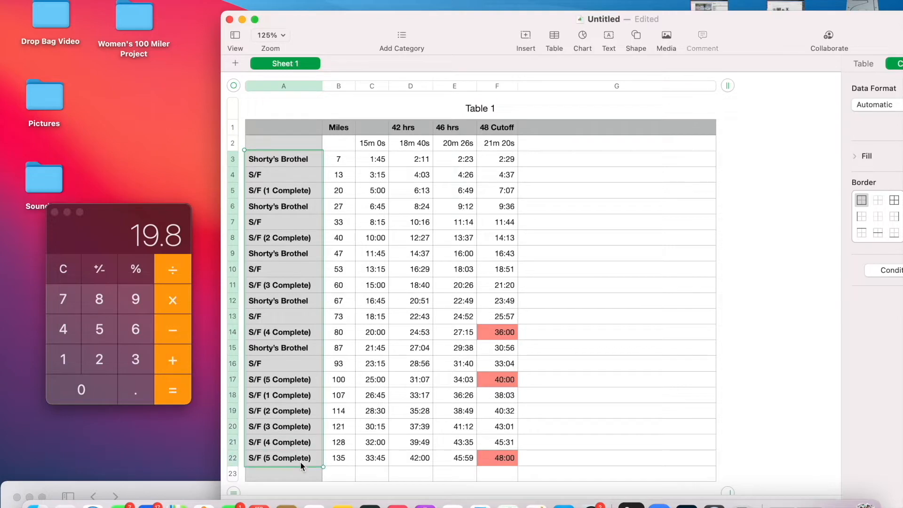
pyautogui.moveTo(429, 43)
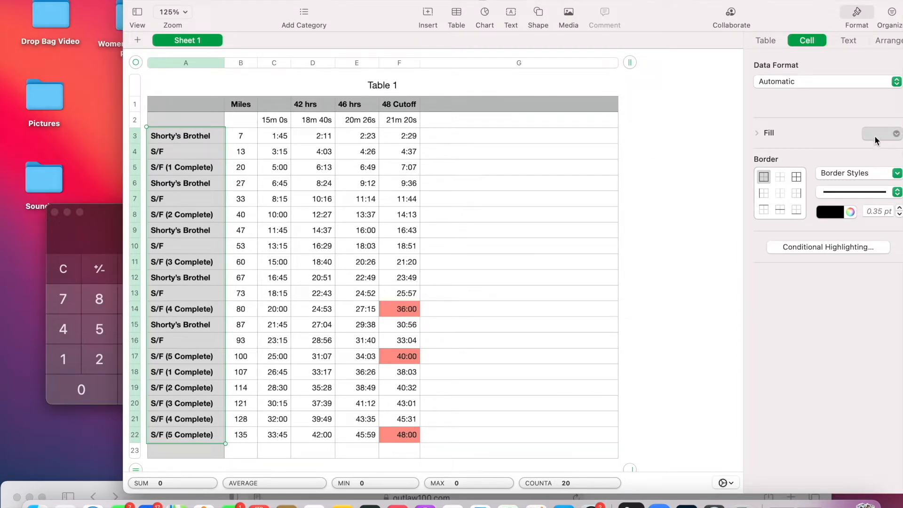
# Open the Fill colour choices in the Format sidebar's Cell tab
pyautogui.click(895, 133)
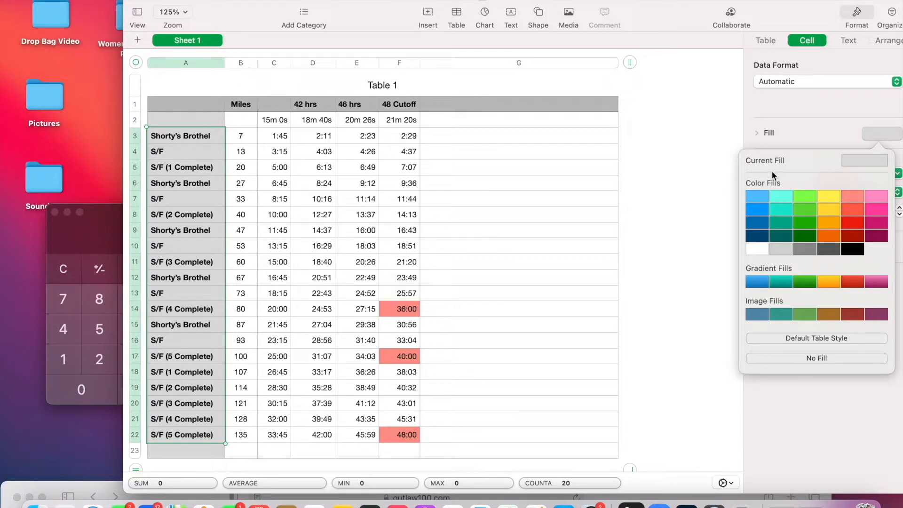
pyautogui.moveTo(725, 179)
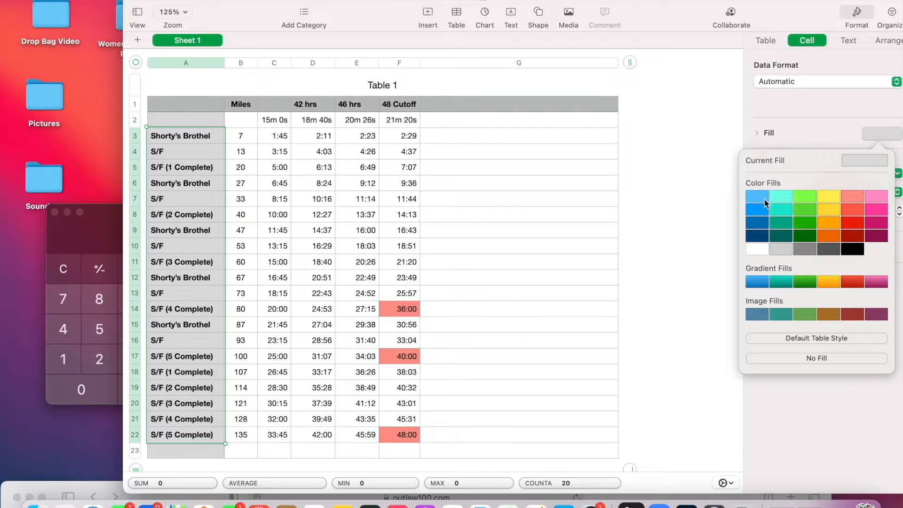
pyautogui.moveTo(828, 214)
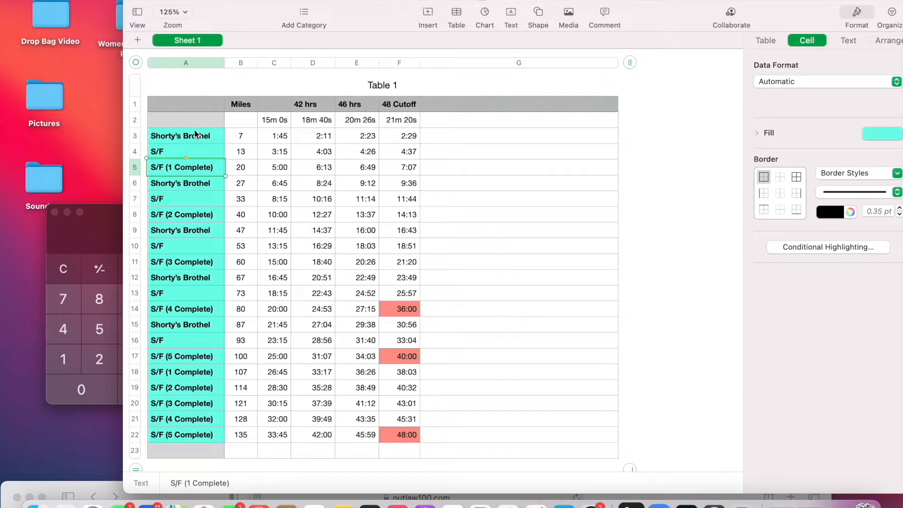
pyautogui.moveTo(151, 184)
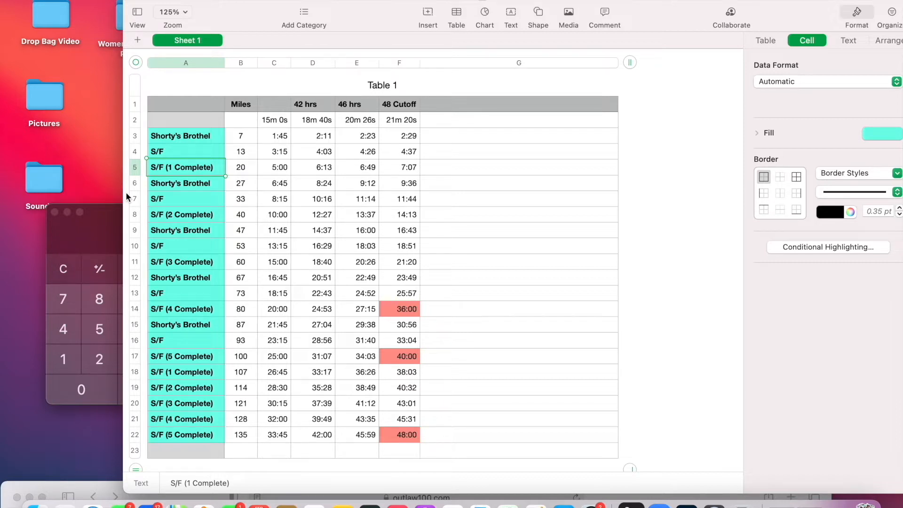
pyautogui.moveTo(109, 181)
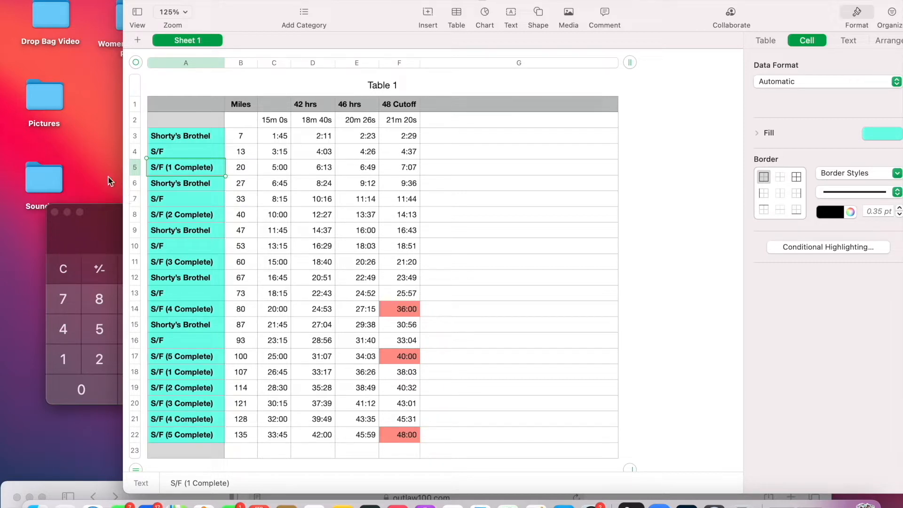
pyautogui.moveTo(201, 282)
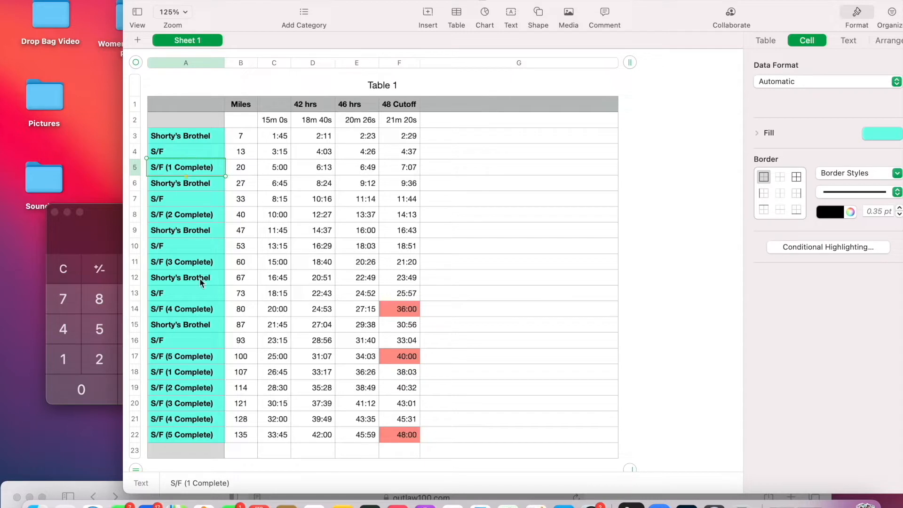
pyautogui.moveTo(199, 132)
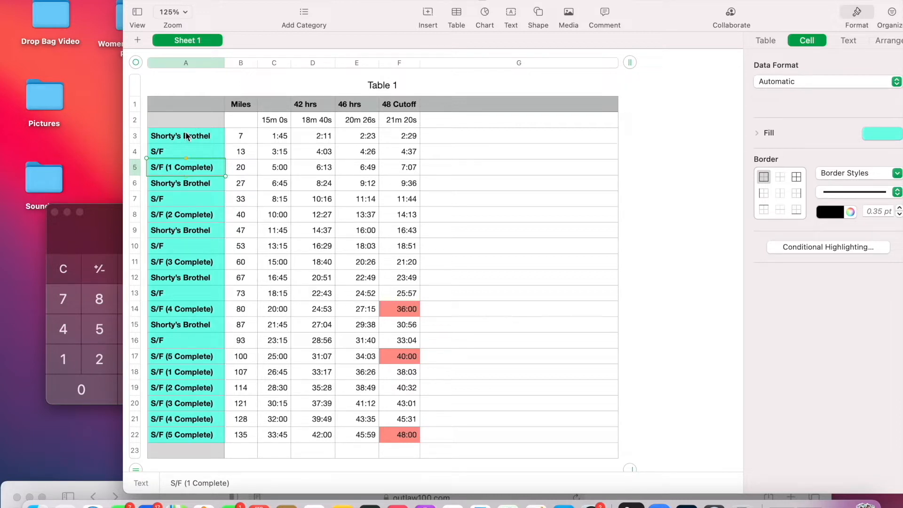
pyautogui.moveTo(190, 128)
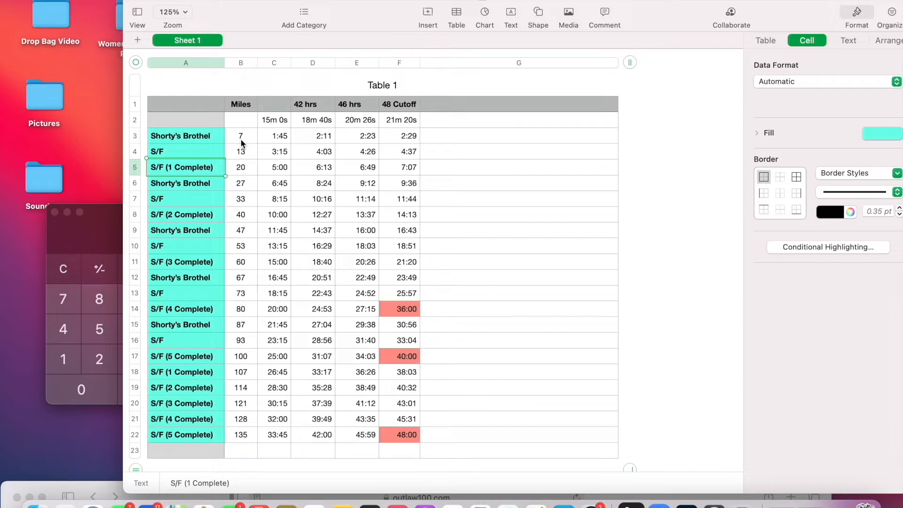
pyautogui.moveTo(244, 159)
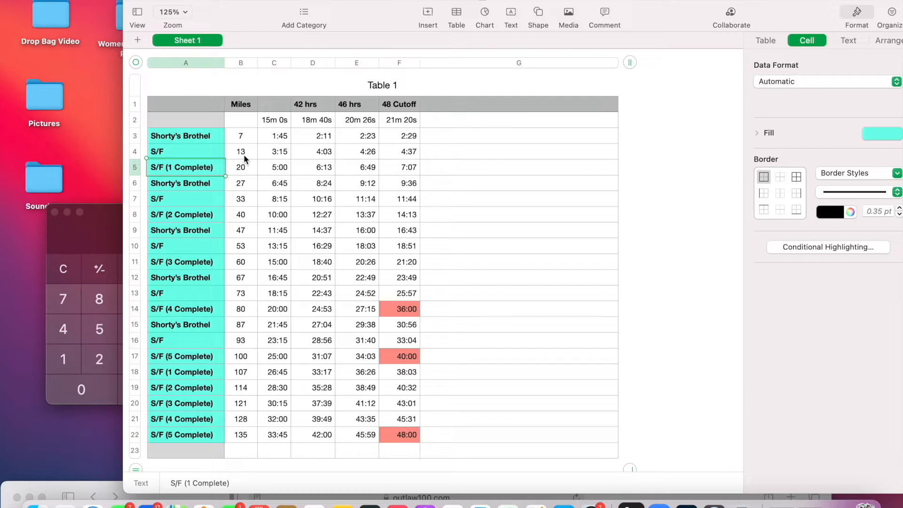
pyautogui.moveTo(402, 152)
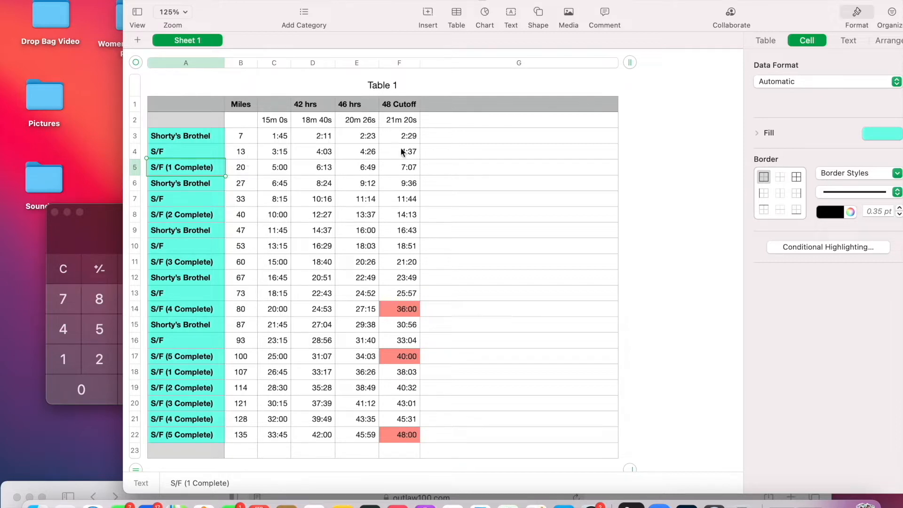
# Fill cells A11 'S/F (3 Complete)' and A14 'S/F (4 Complete)' green
pyautogui.click(878, 132)
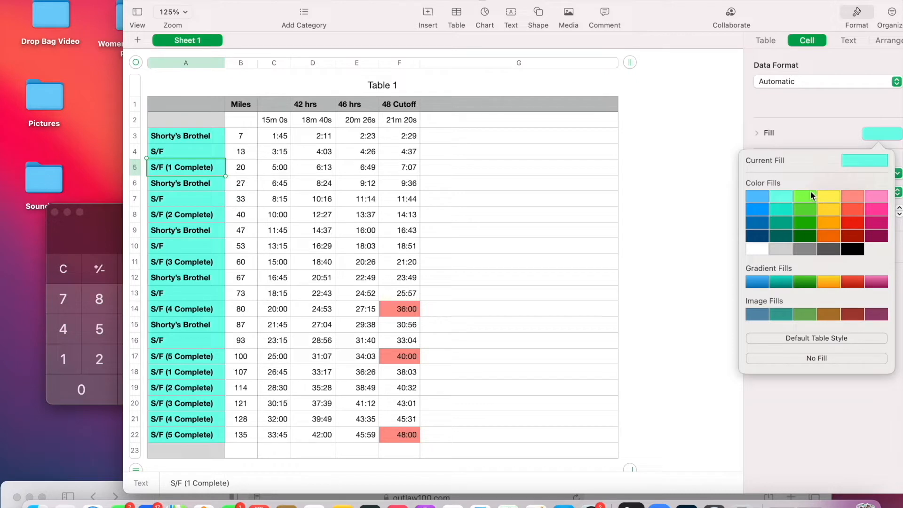
pyautogui.moveTo(806, 199)
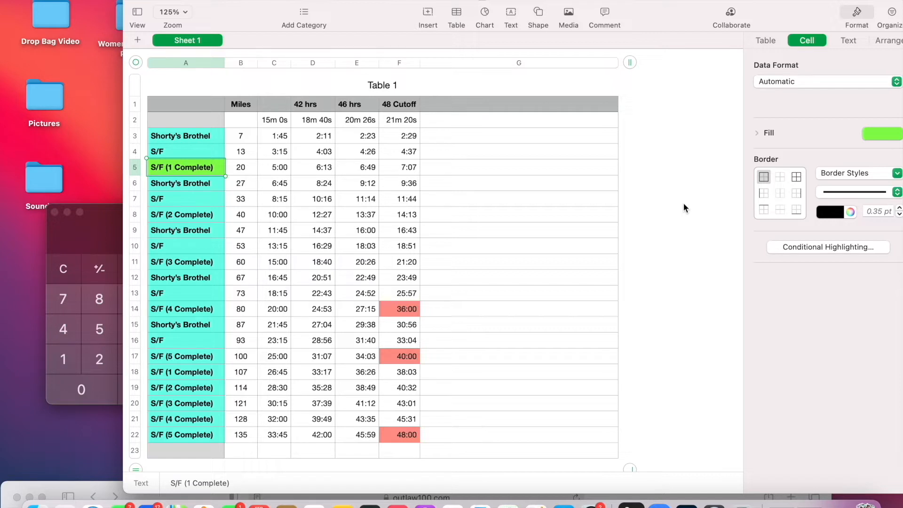
pyautogui.moveTo(592, 164)
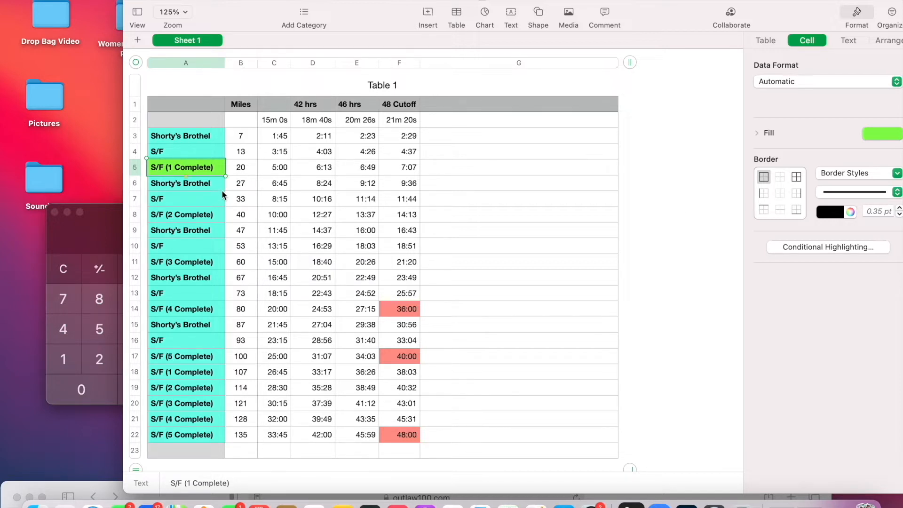
pyautogui.click(185, 214)
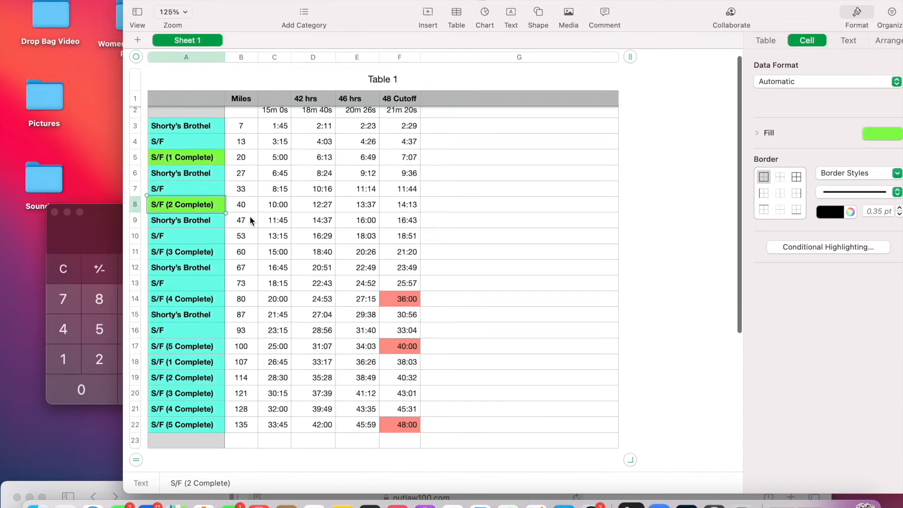
pyautogui.click(182, 252)
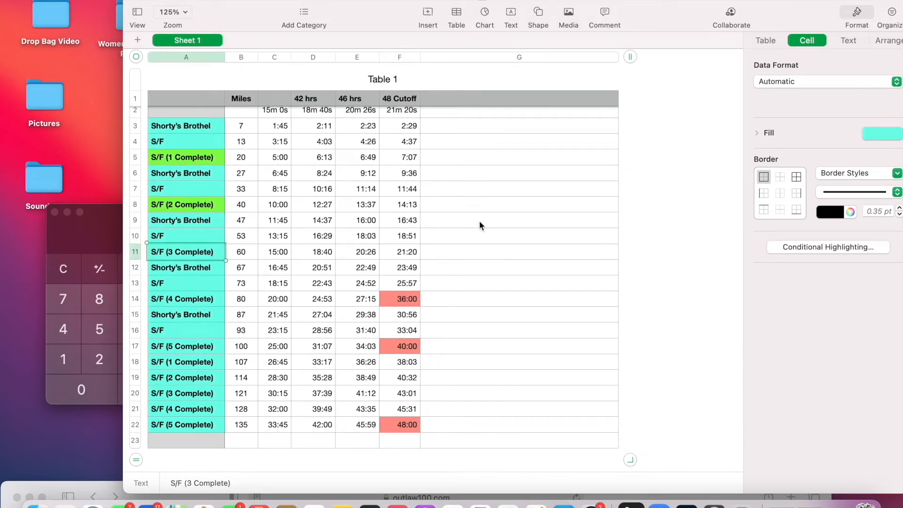
pyautogui.click(880, 133)
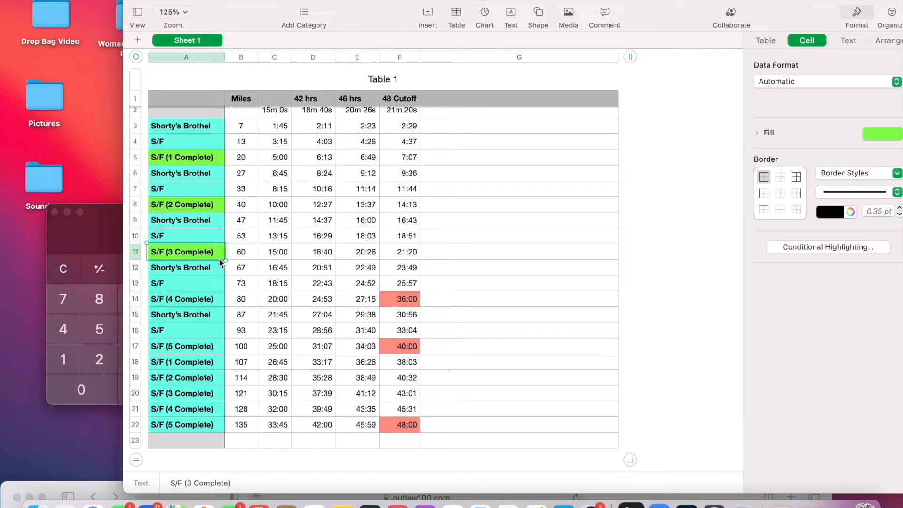
pyautogui.click(184, 299)
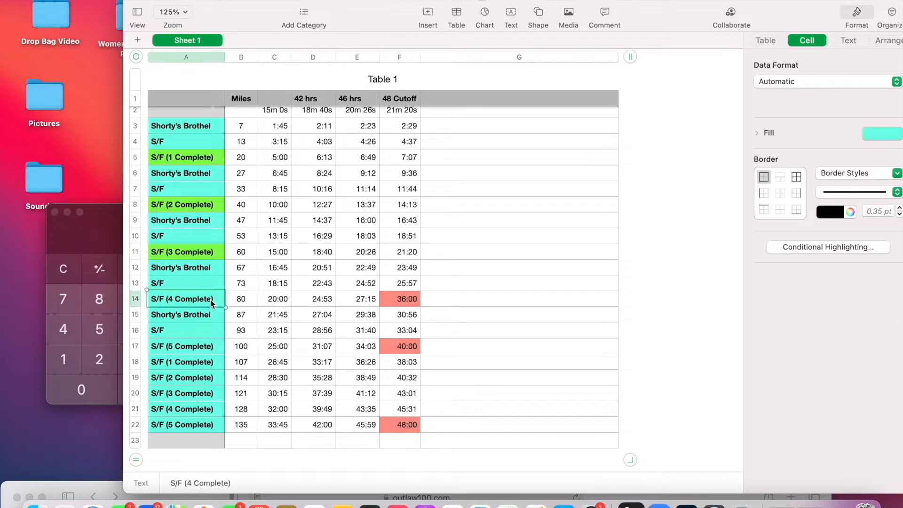
pyautogui.click(881, 133)
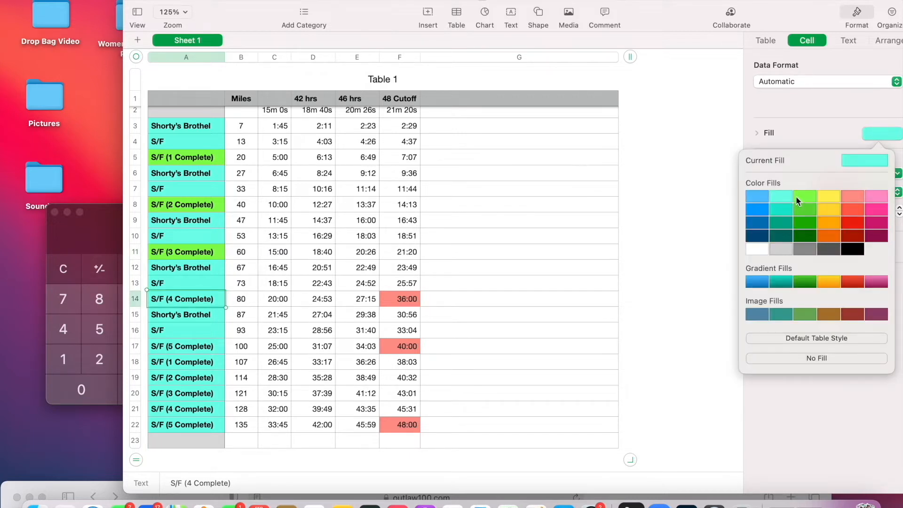
pyautogui.click(805, 196)
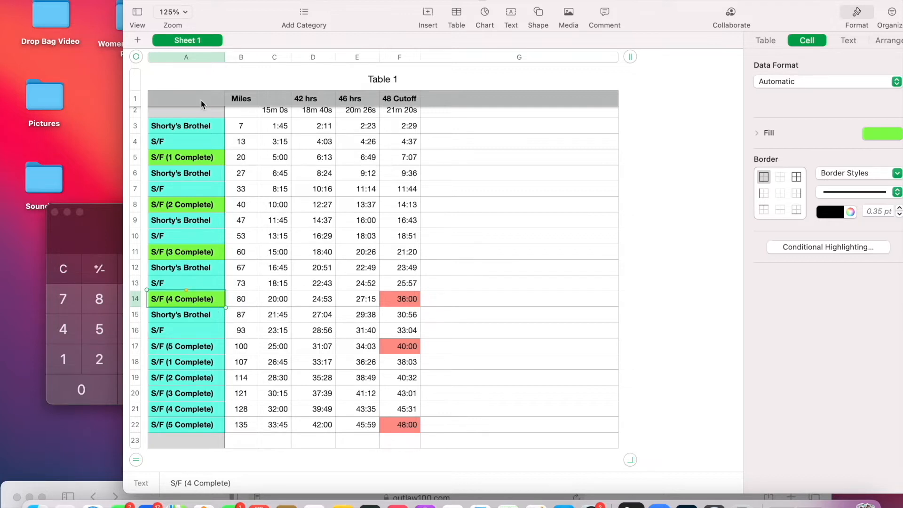
pyautogui.moveTo(185, 138)
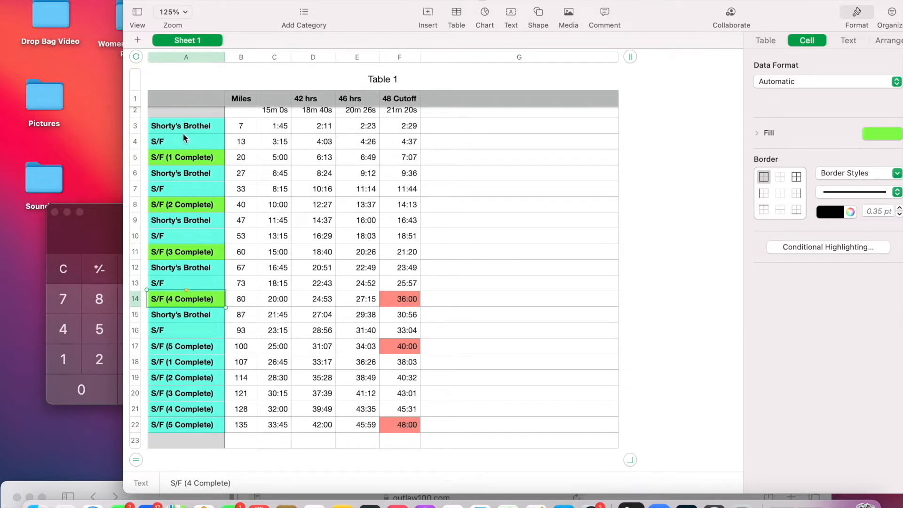
# Fill the Shorty's Brothel and S/F cells at miles 7–13 and 27–33 yellow
pyautogui.click(185, 125)
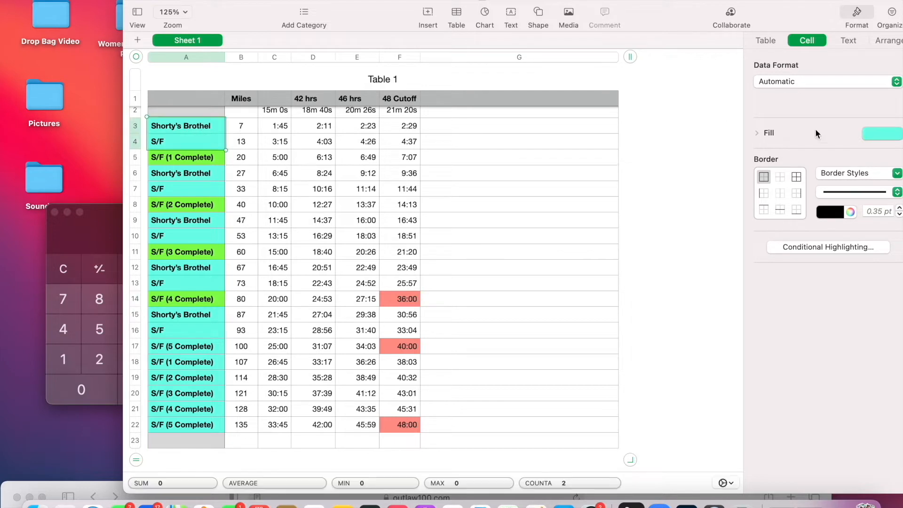
pyautogui.click(878, 133)
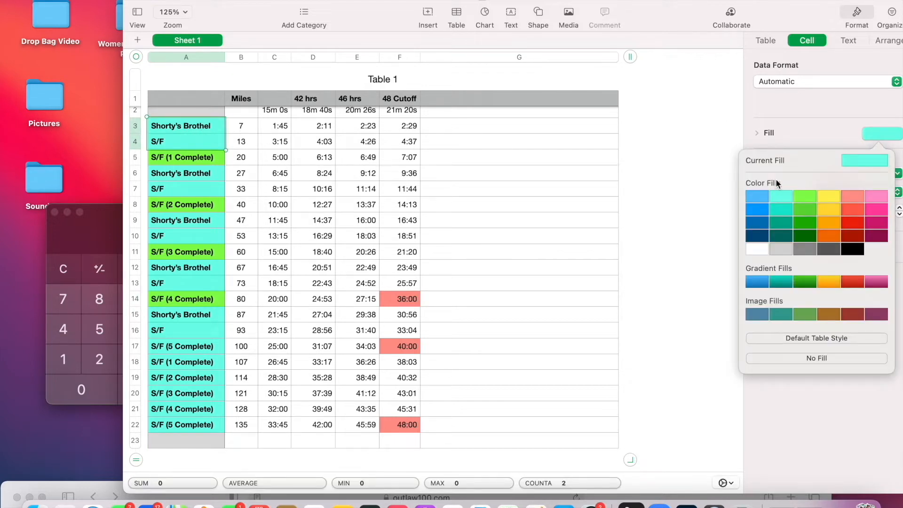
pyautogui.moveTo(835, 208)
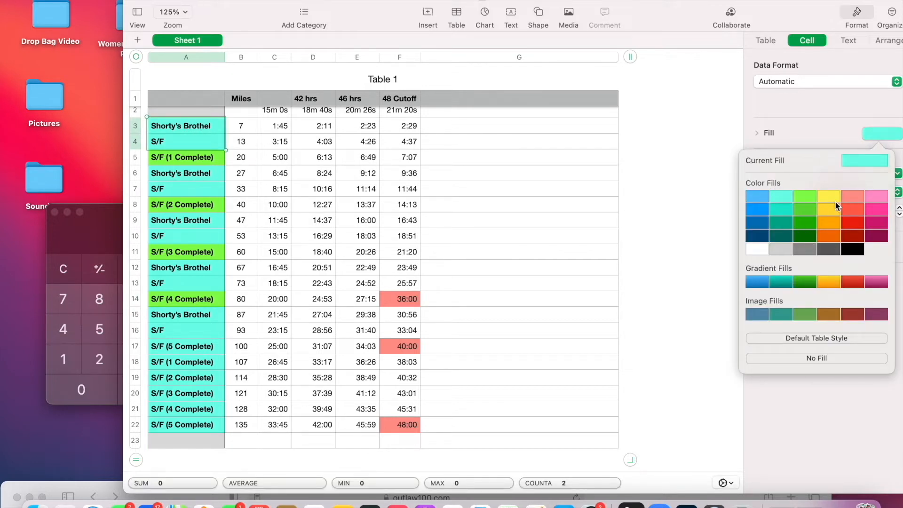
pyautogui.click(828, 196)
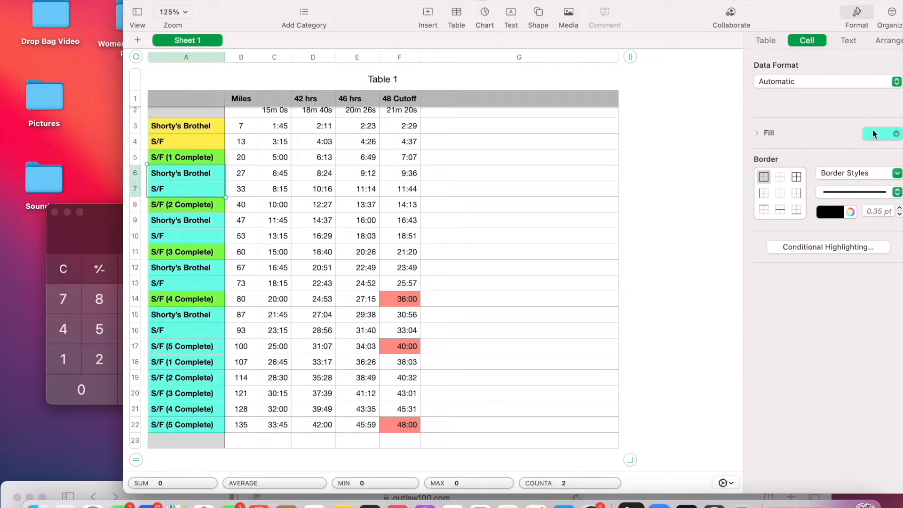
pyautogui.click(884, 133)
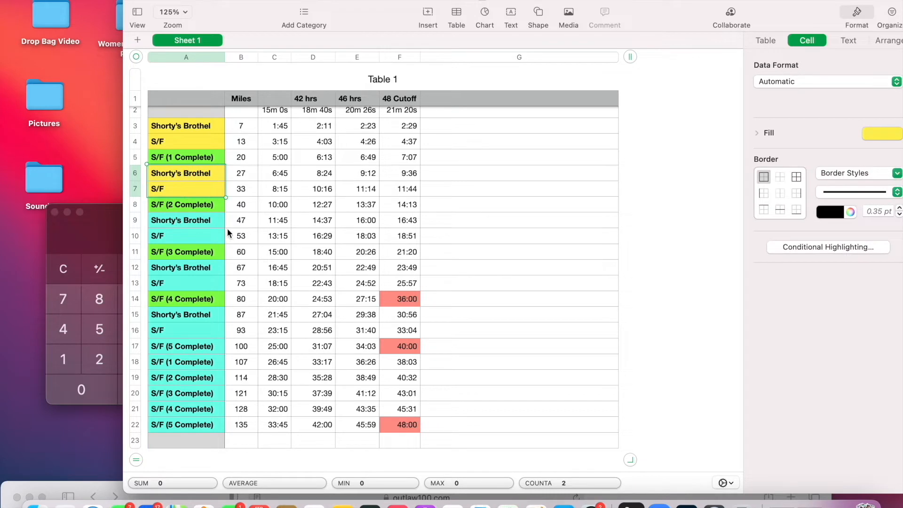
# Select the S/F (3 Complete) cell and the S/F cell at mile 53
pyautogui.click(185, 221)
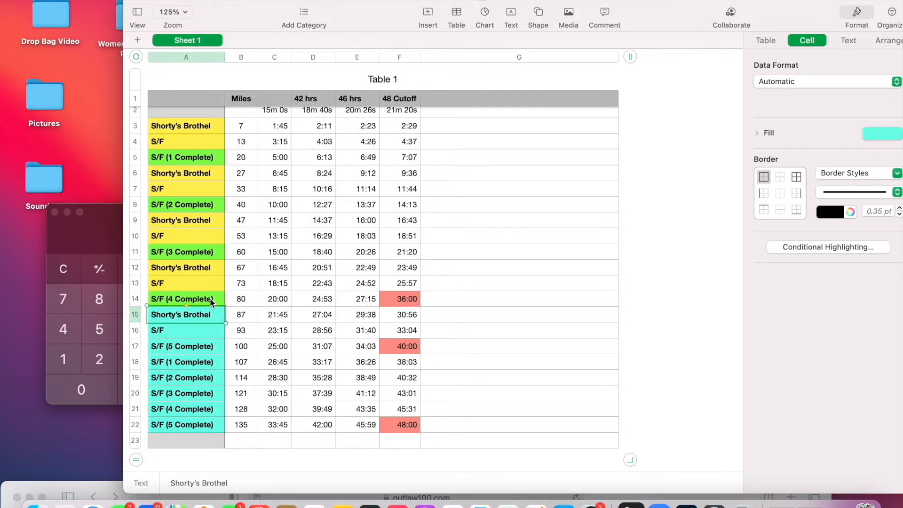
pyautogui.moveTo(216, 295)
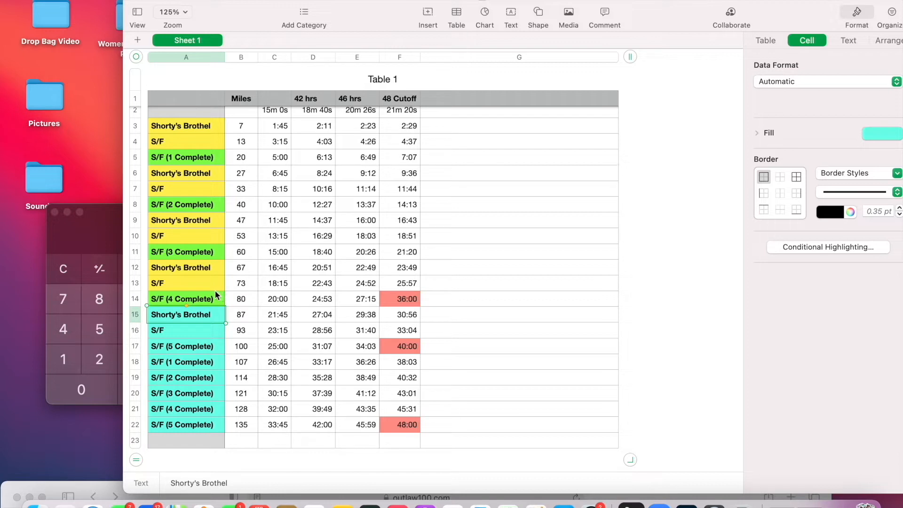
pyautogui.moveTo(212, 286)
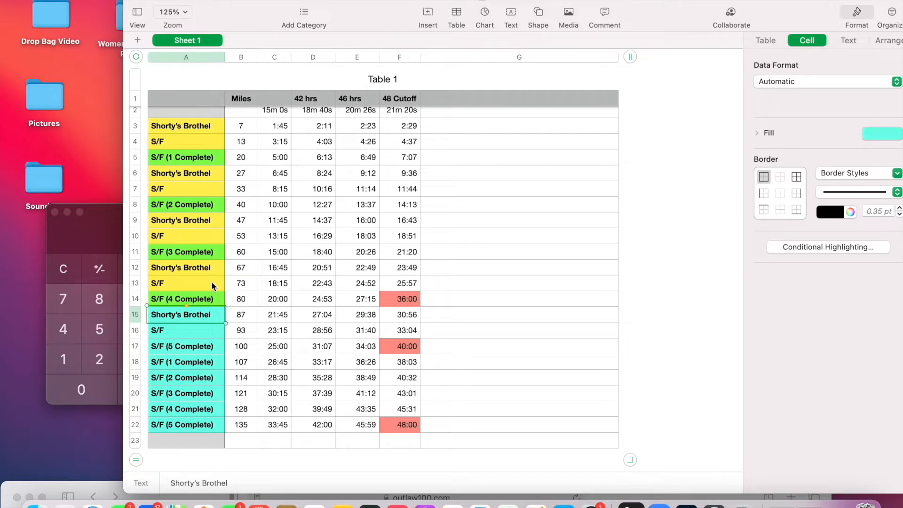
pyautogui.moveTo(205, 224)
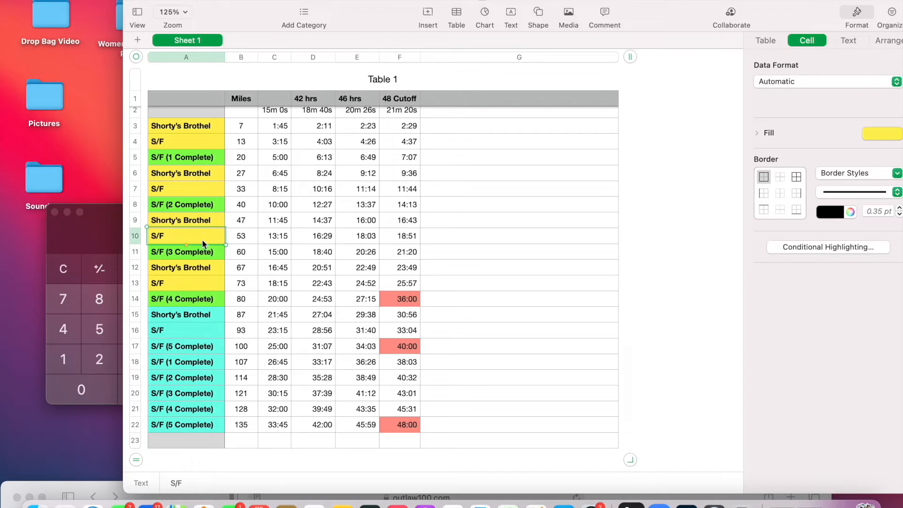
pyautogui.moveTo(179, 241)
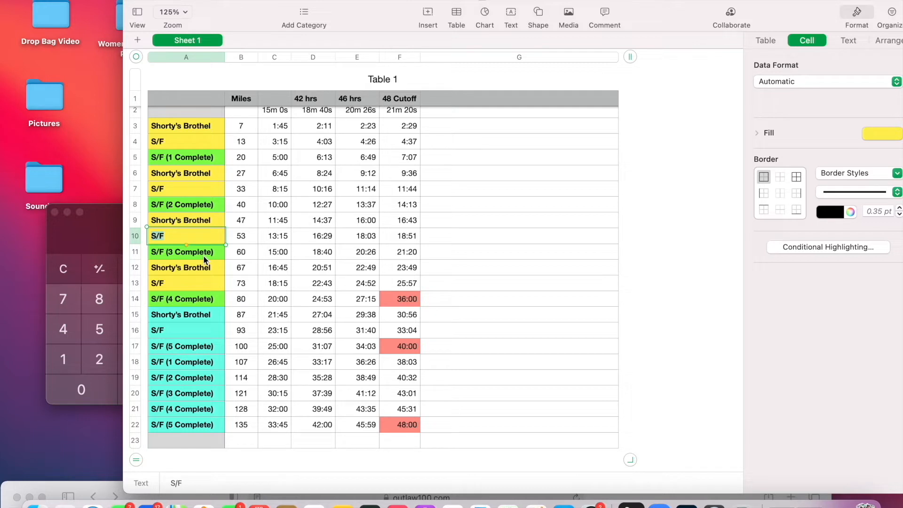
pyautogui.click(186, 251)
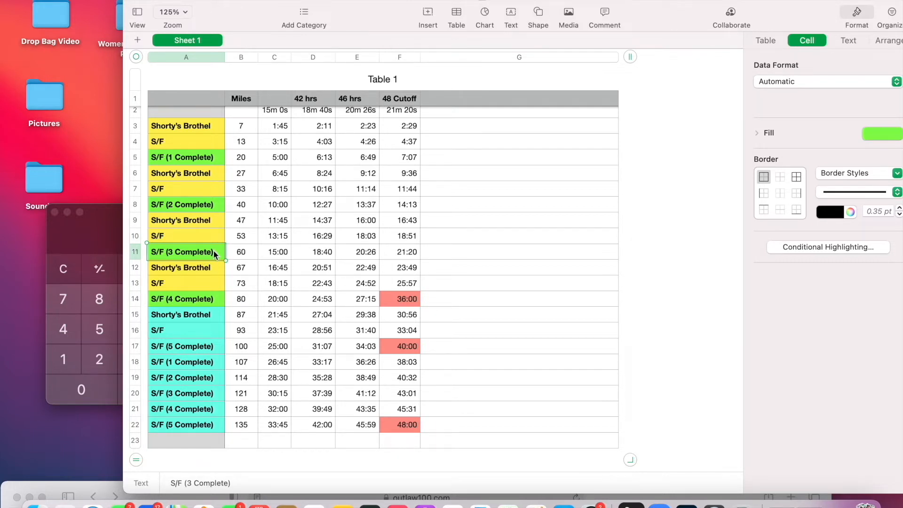
pyautogui.click(185, 236)
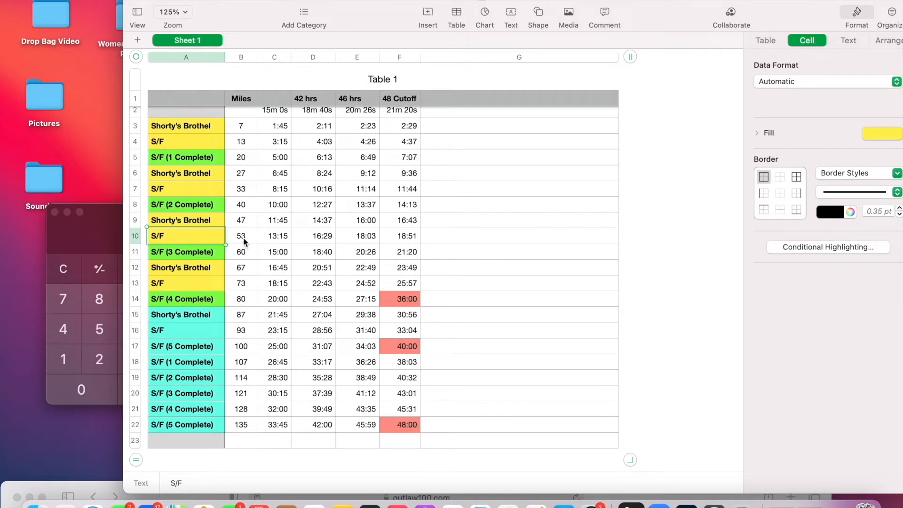
pyautogui.moveTo(243, 259)
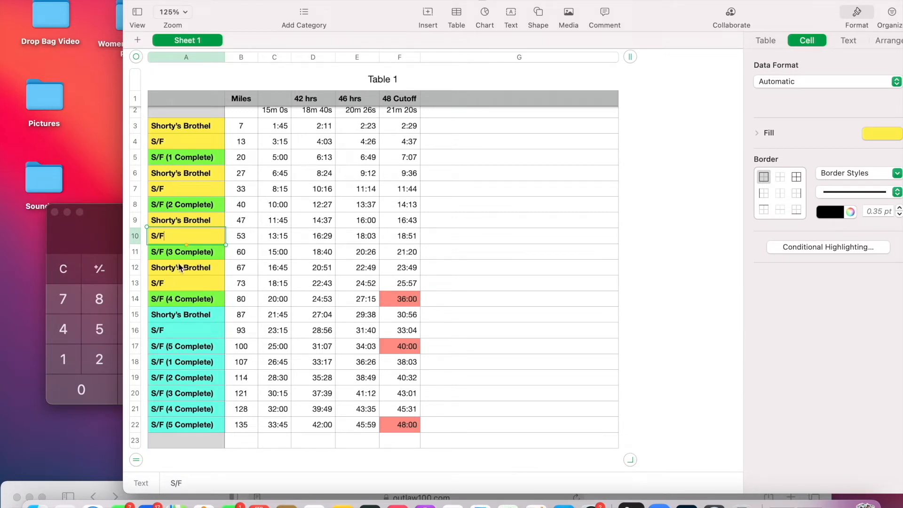
pyautogui.moveTo(197, 333)
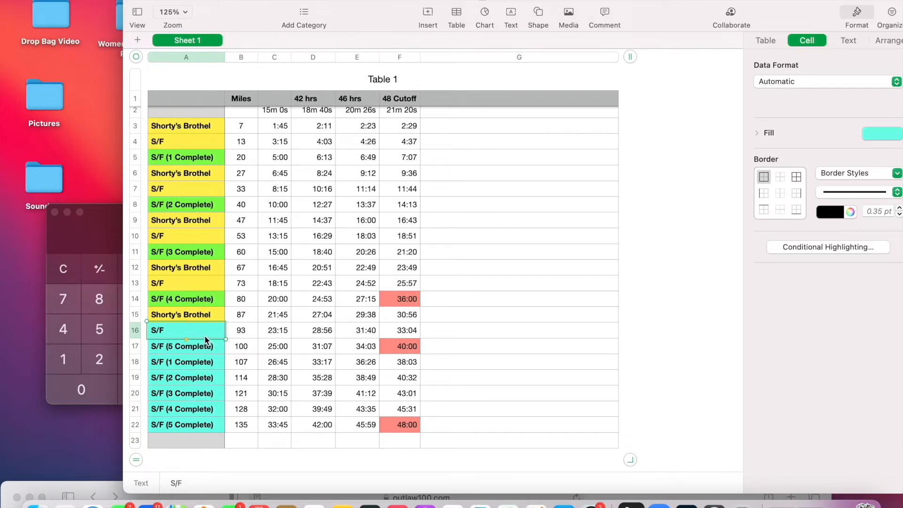
pyautogui.moveTo(256, 369)
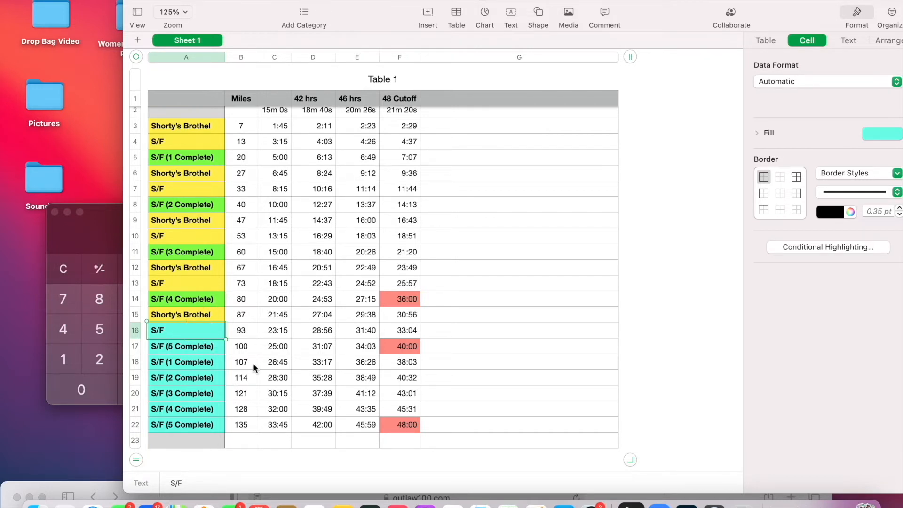
pyautogui.moveTo(199, 313)
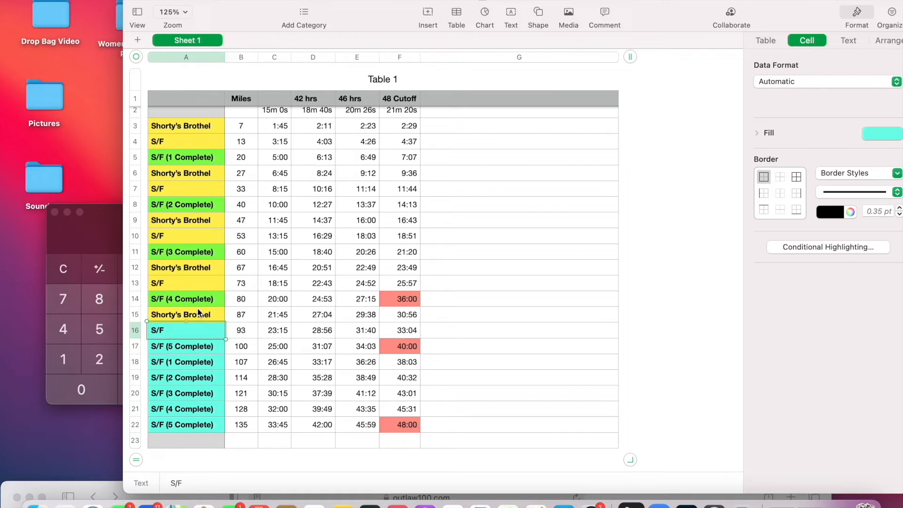
pyautogui.click(182, 346)
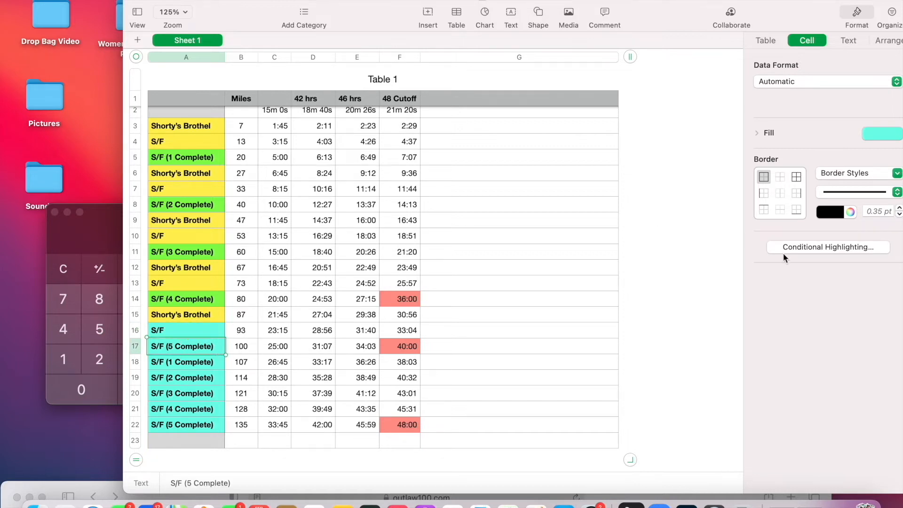
pyautogui.click(885, 133)
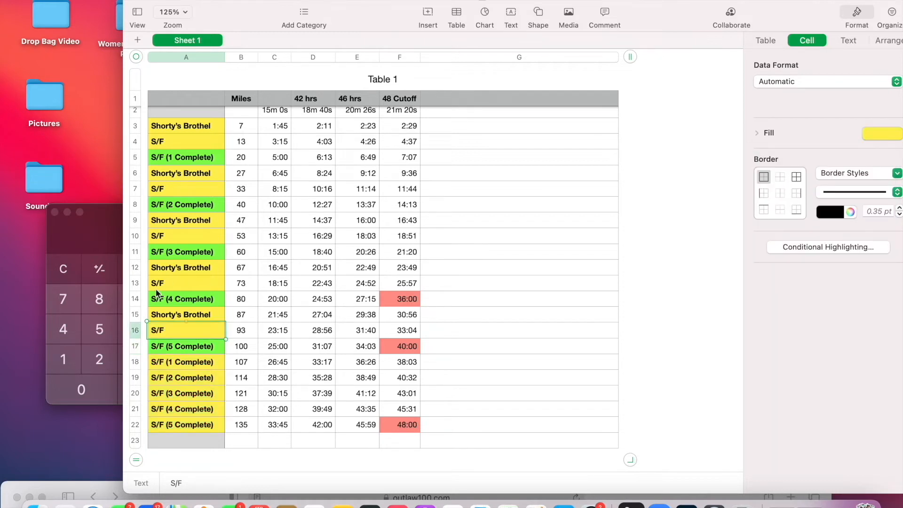
pyautogui.click(185, 377)
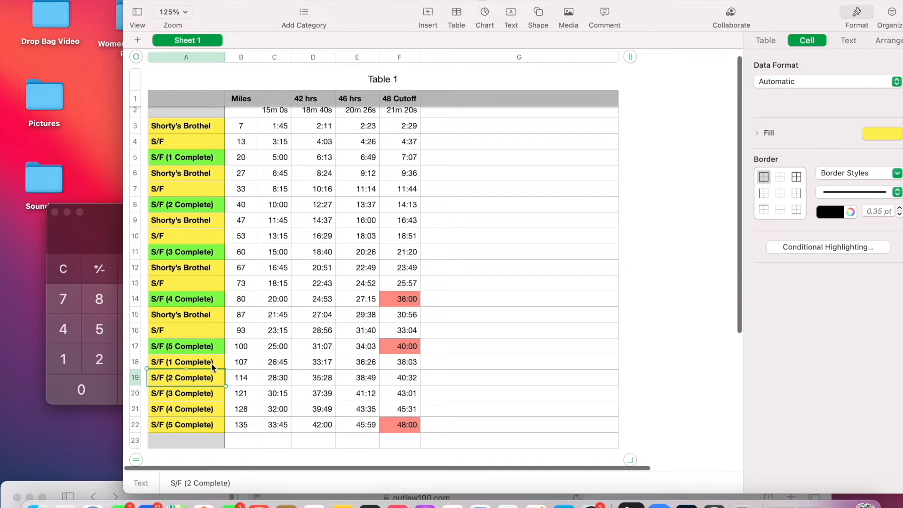
pyautogui.click(185, 362)
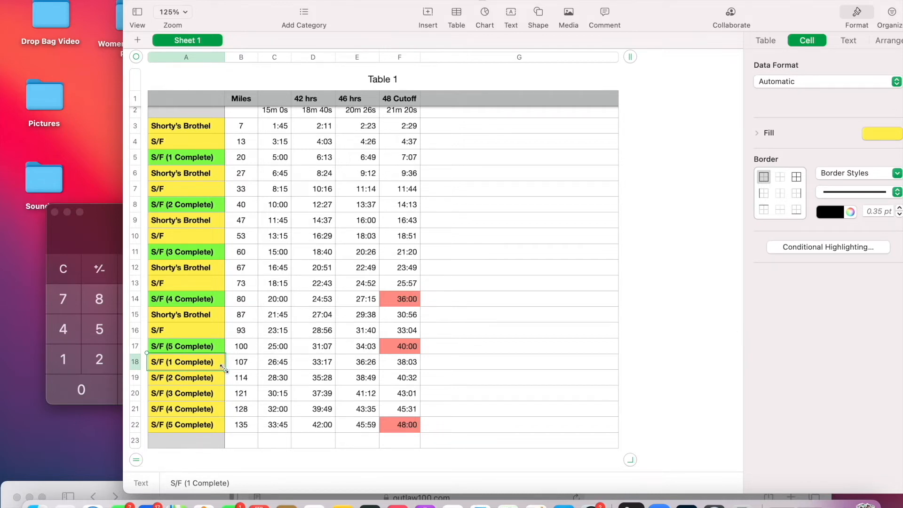
# Fill the mile 114 'S/F (2 Complete)' and mile 128 'S/F (4 Complete)' cells green
pyautogui.click(186, 378)
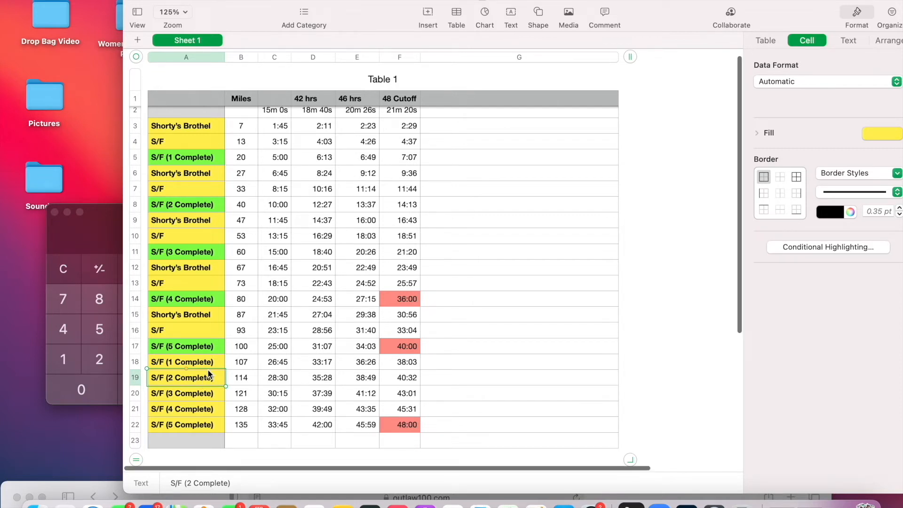
pyautogui.click(888, 133)
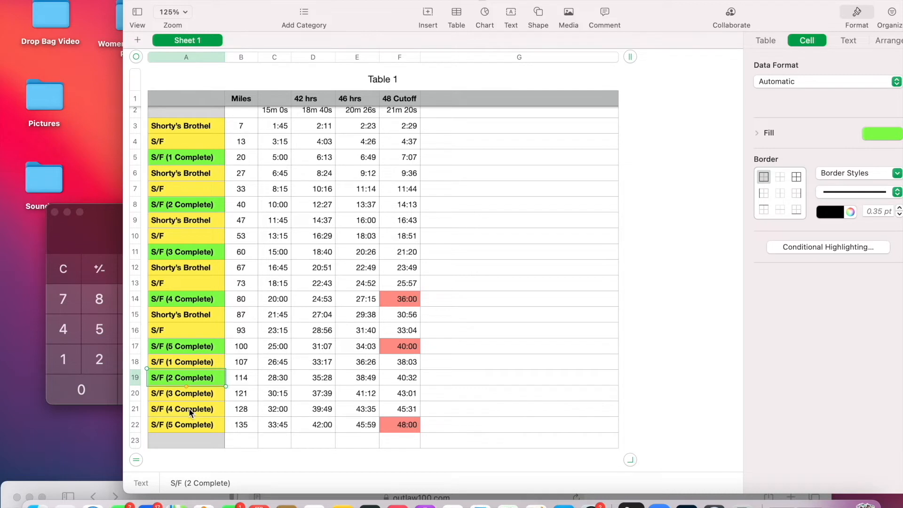
pyautogui.click(184, 409)
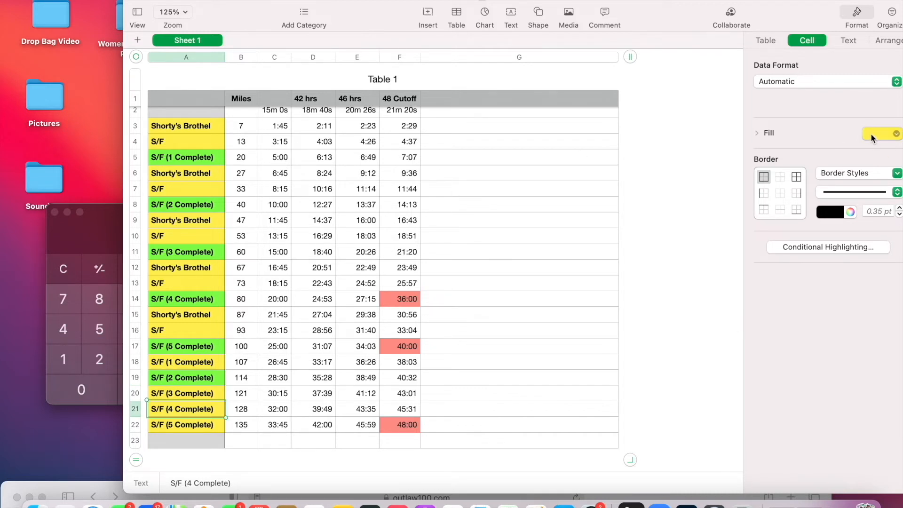
pyautogui.click(881, 133)
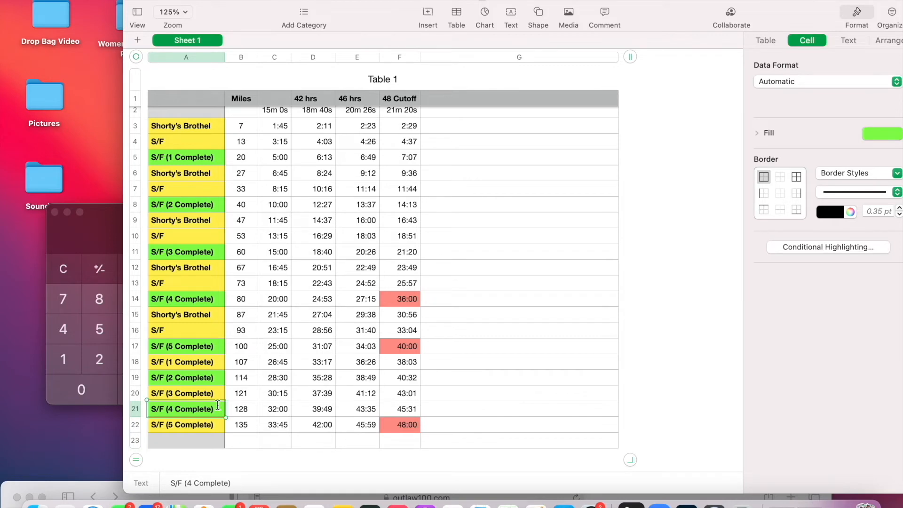
pyautogui.moveTo(218, 266)
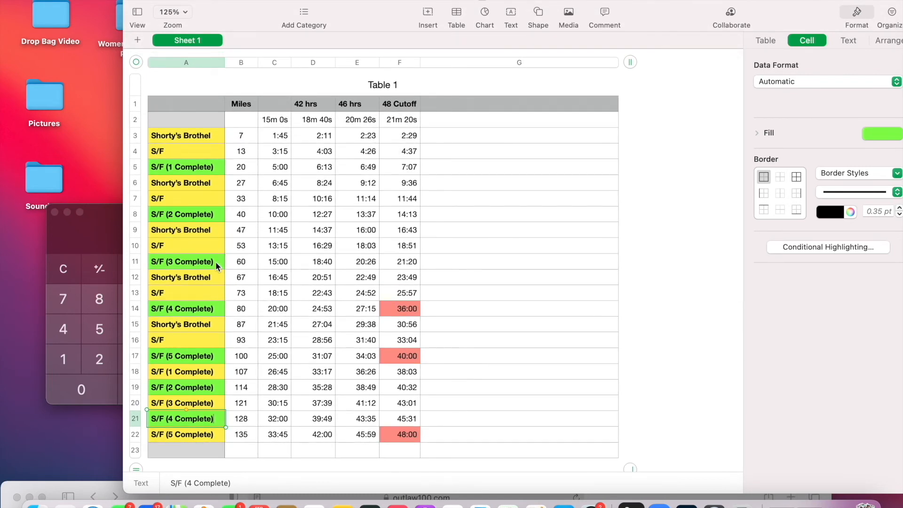
pyautogui.moveTo(249, 362)
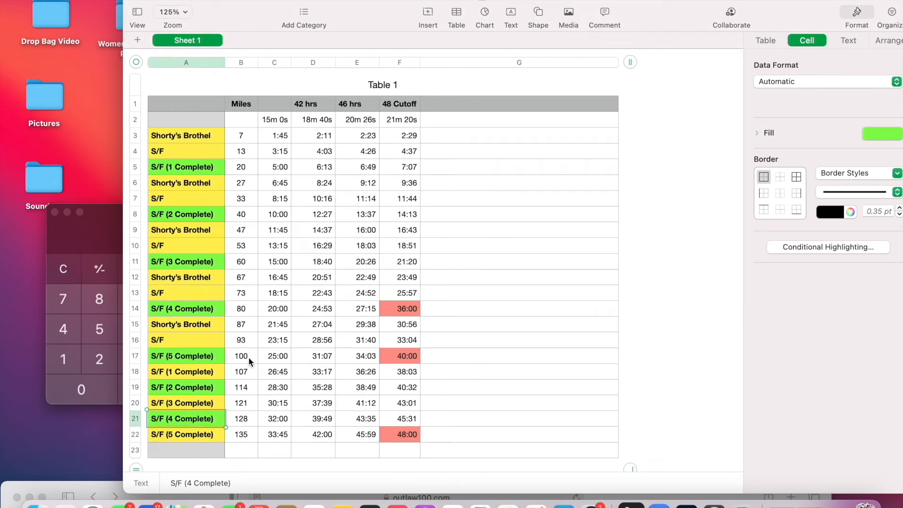
pyautogui.click(241, 355)
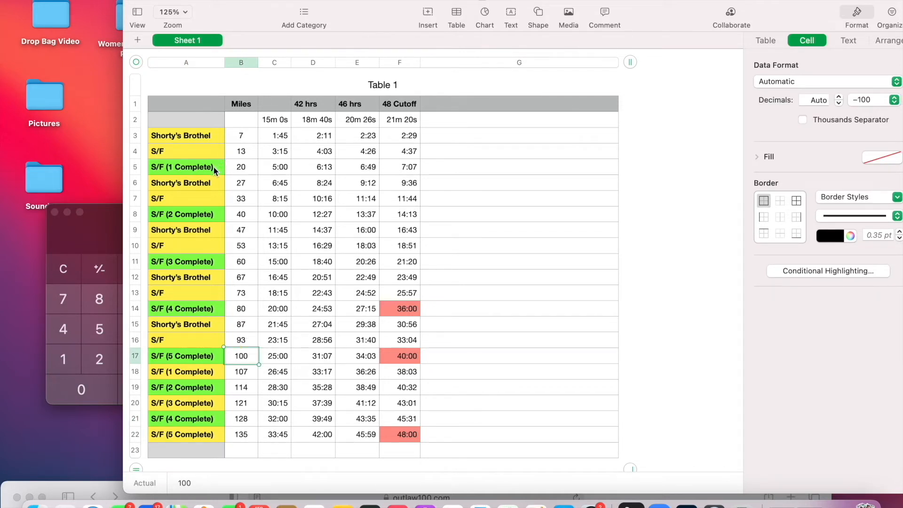
pyautogui.moveTo(203, 316)
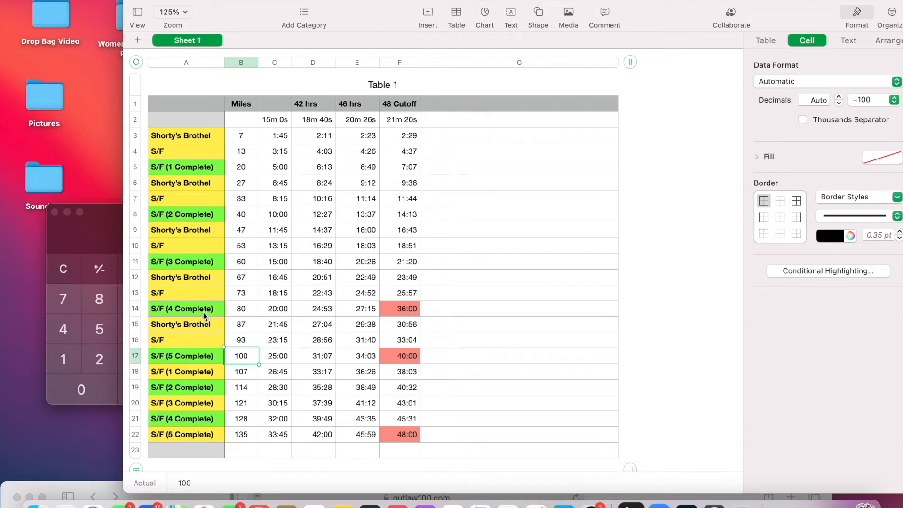
pyautogui.moveTo(201, 230)
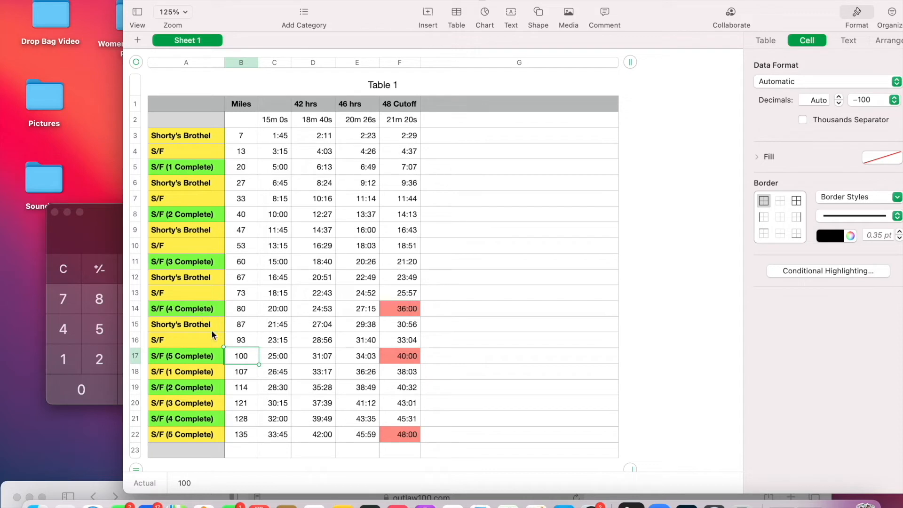
pyautogui.moveTo(199, 311)
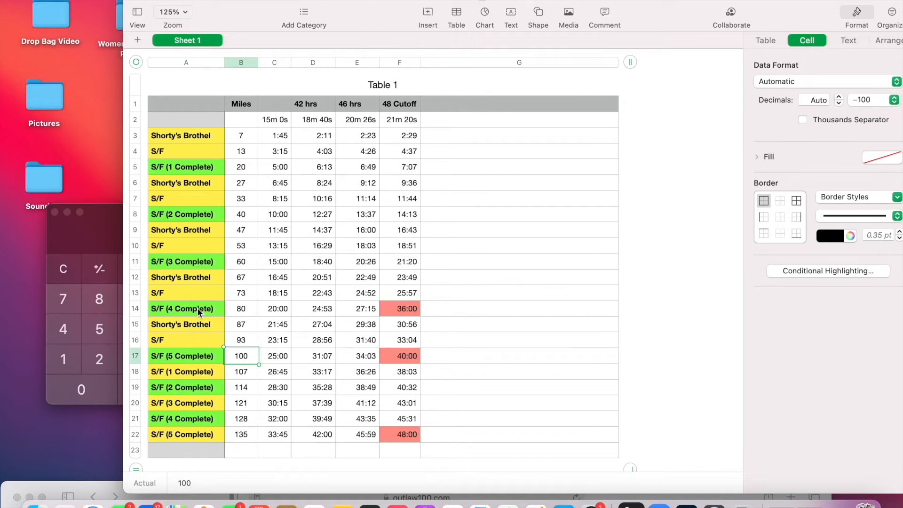
pyautogui.moveTo(437, 297)
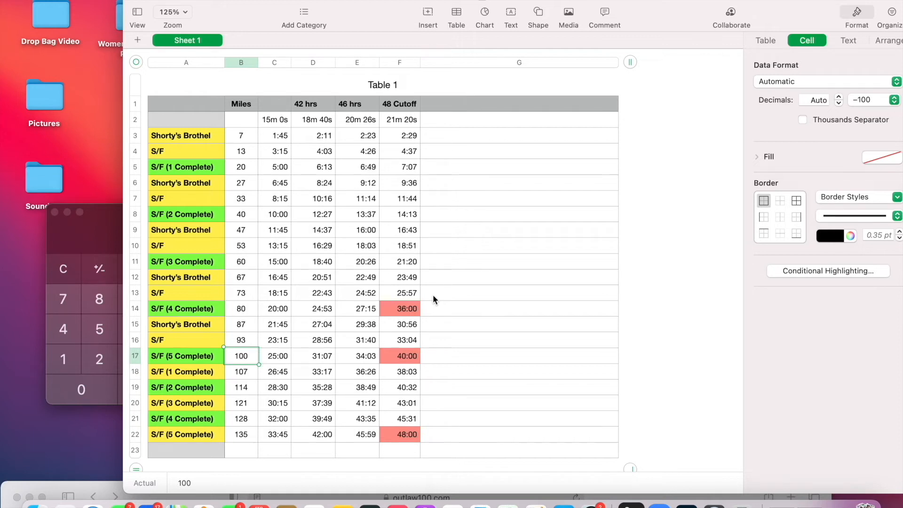
pyautogui.moveTo(391, 131)
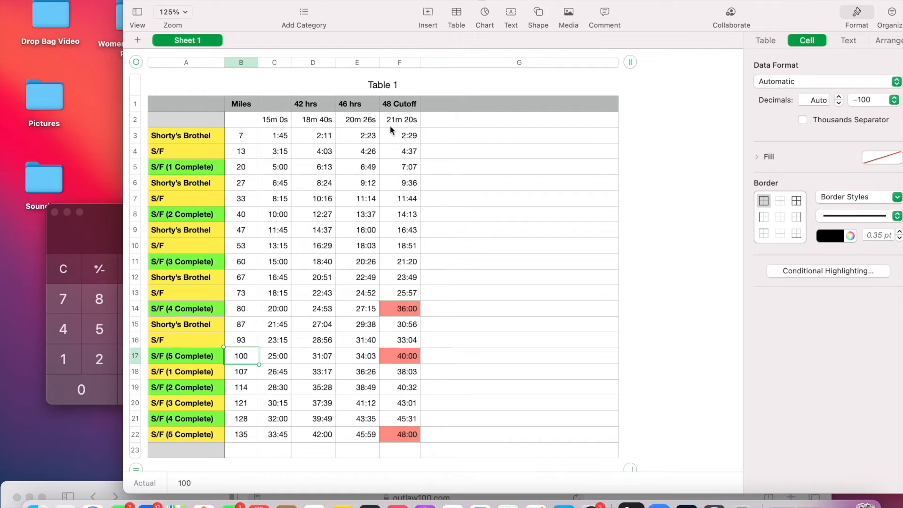
pyautogui.moveTo(254, 154)
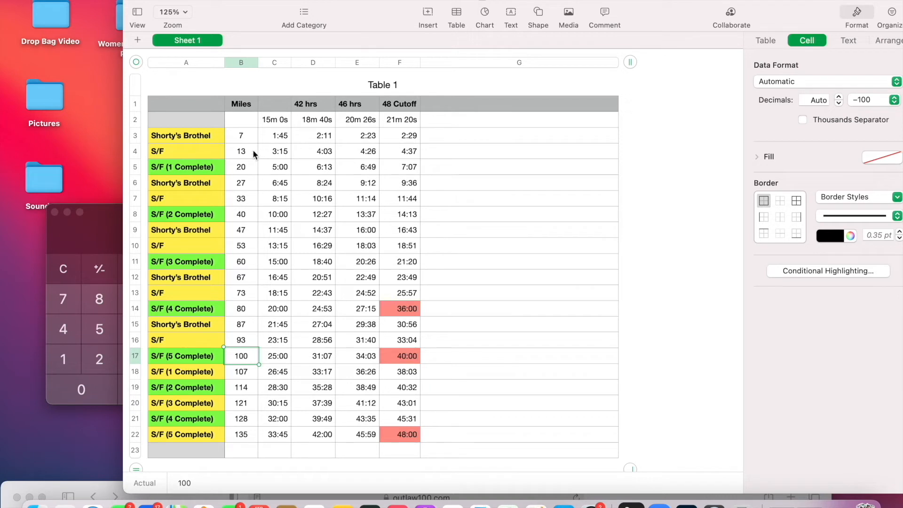
pyautogui.moveTo(291, 159)
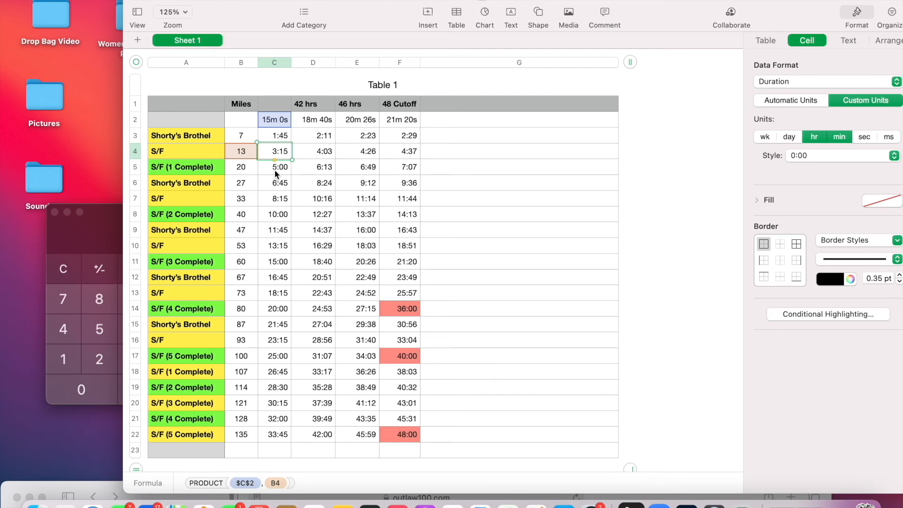
pyautogui.moveTo(305, 168)
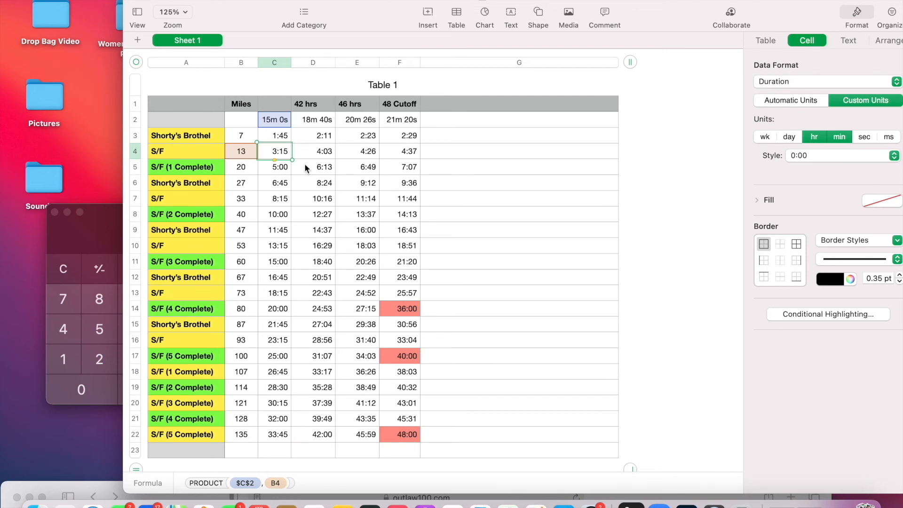
pyautogui.moveTo(330, 177)
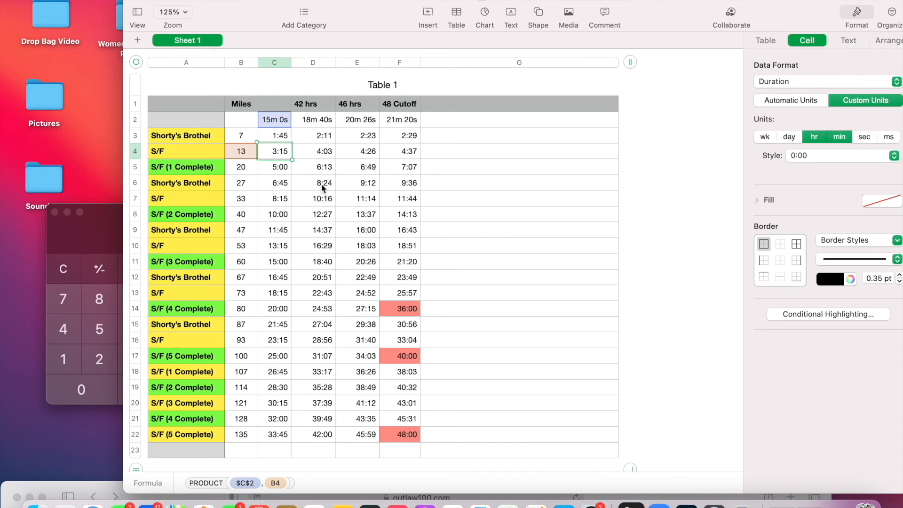
pyautogui.moveTo(282, 139)
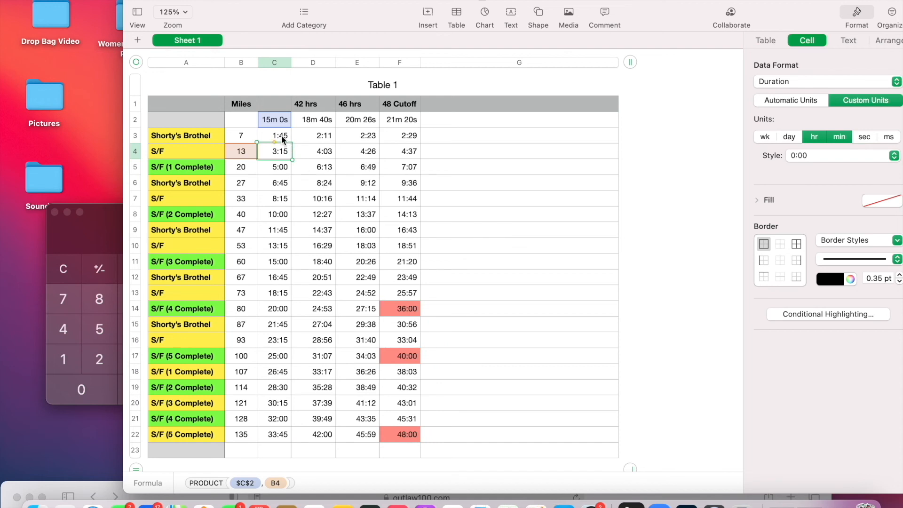
pyautogui.moveTo(285, 143)
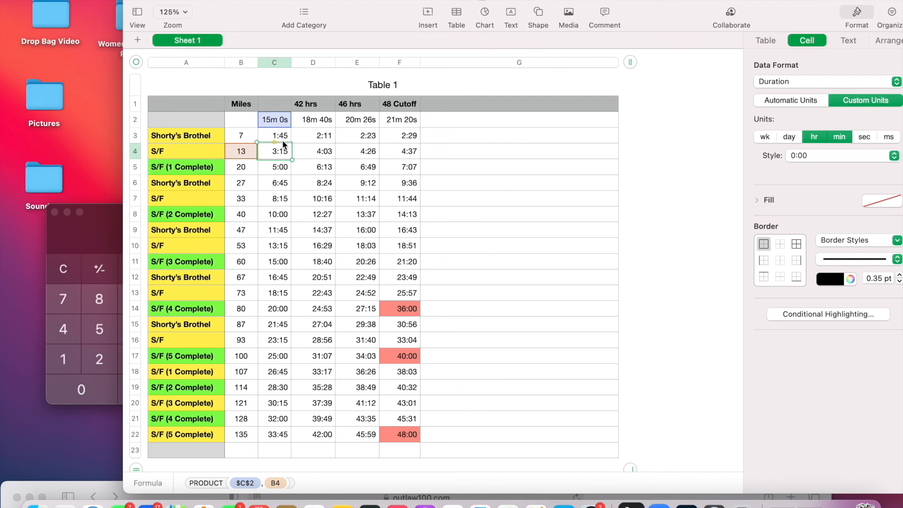